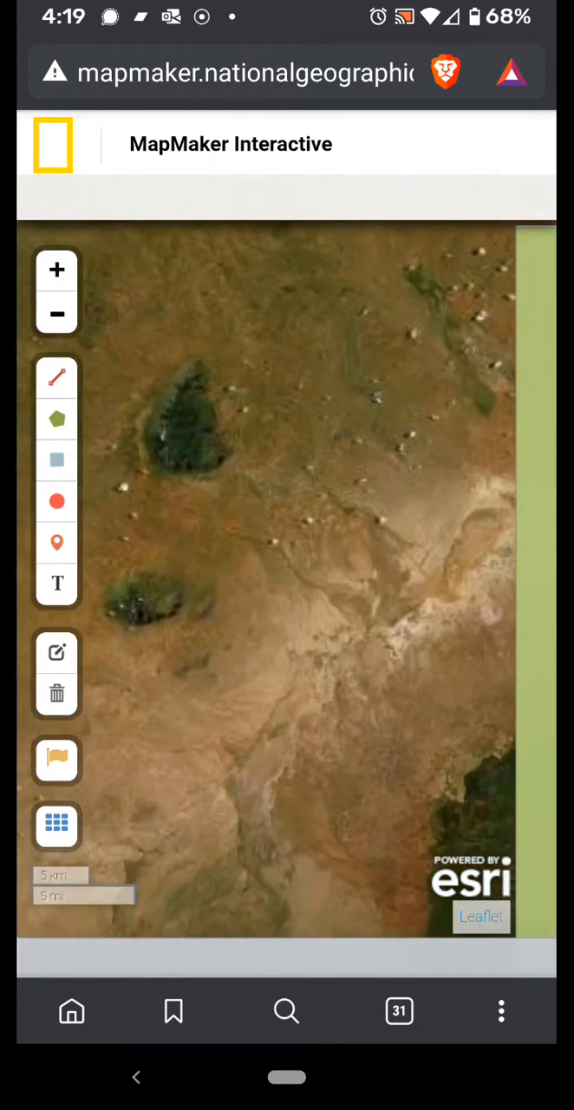
Step: Draw a two-point line near the dark landform, then switch to the polygon tool
click(56, 269)
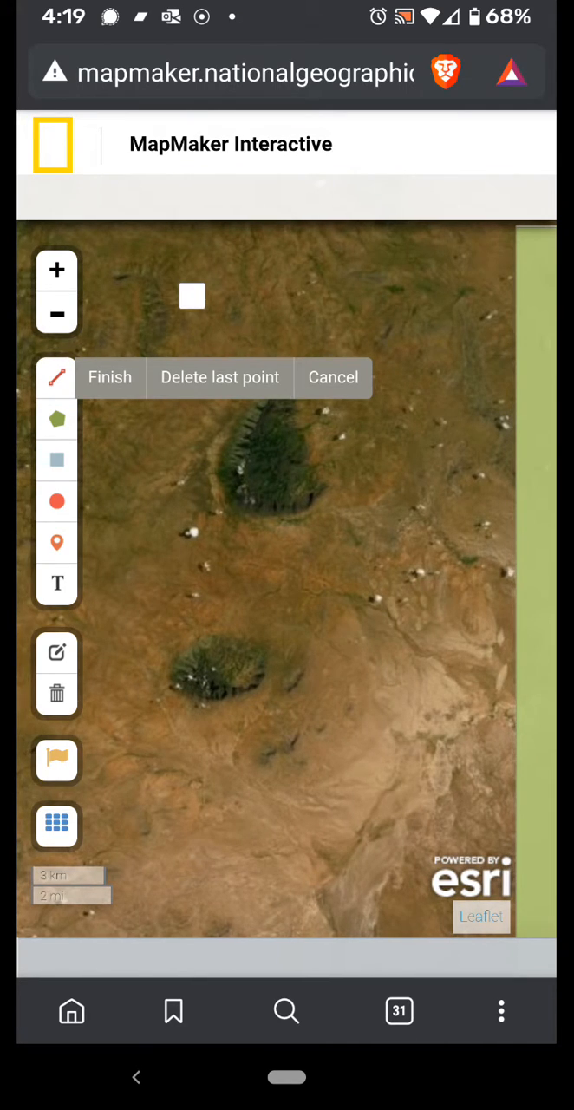
click(432, 508)
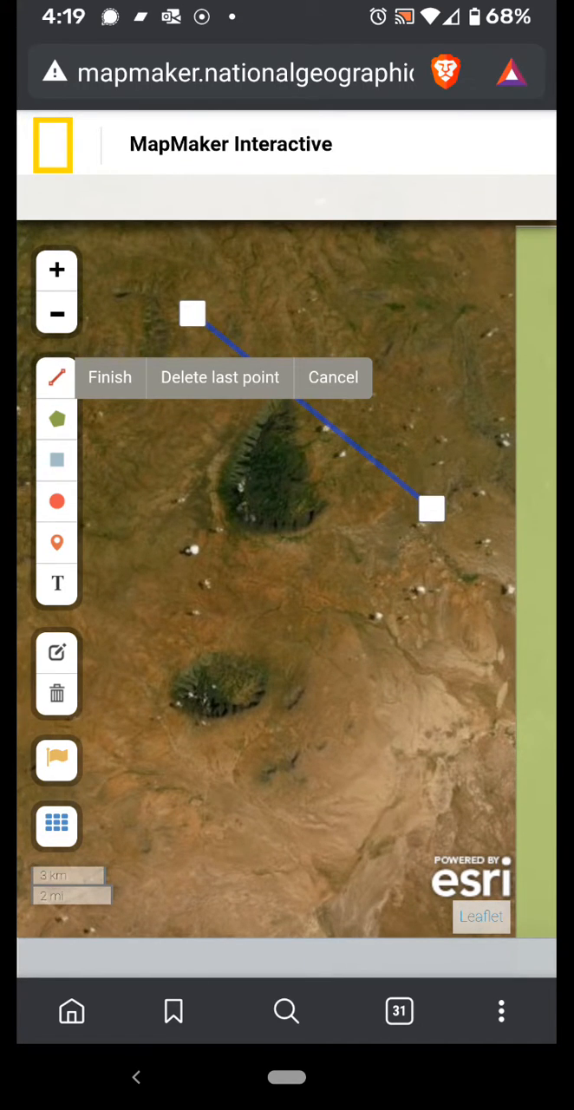
click(219, 376)
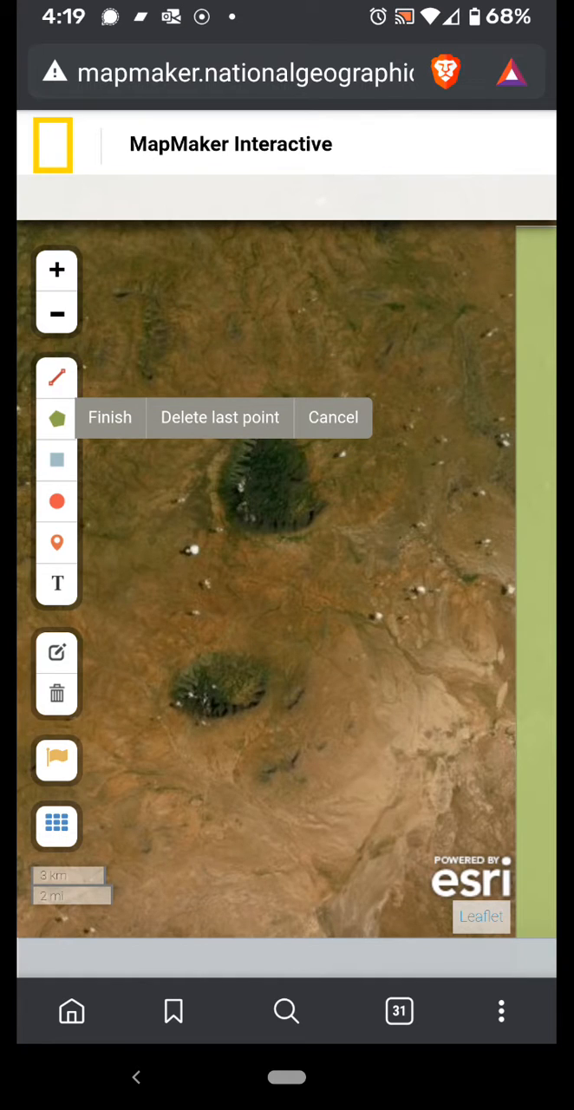
Step: Place polygon corners around the upper dark landform and drop a marker pin south of it
click(365, 577)
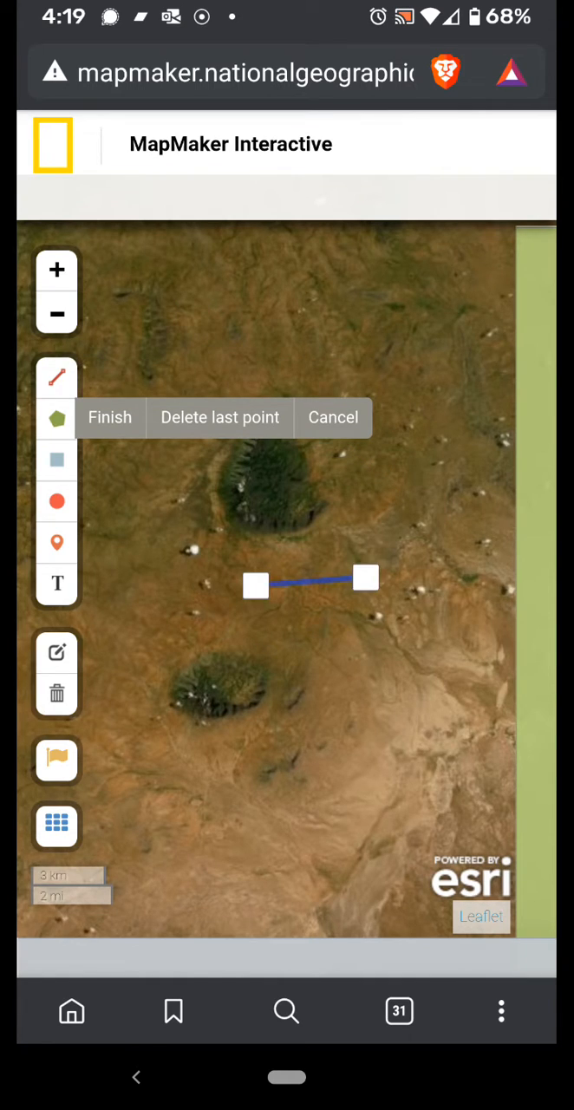
click(368, 485)
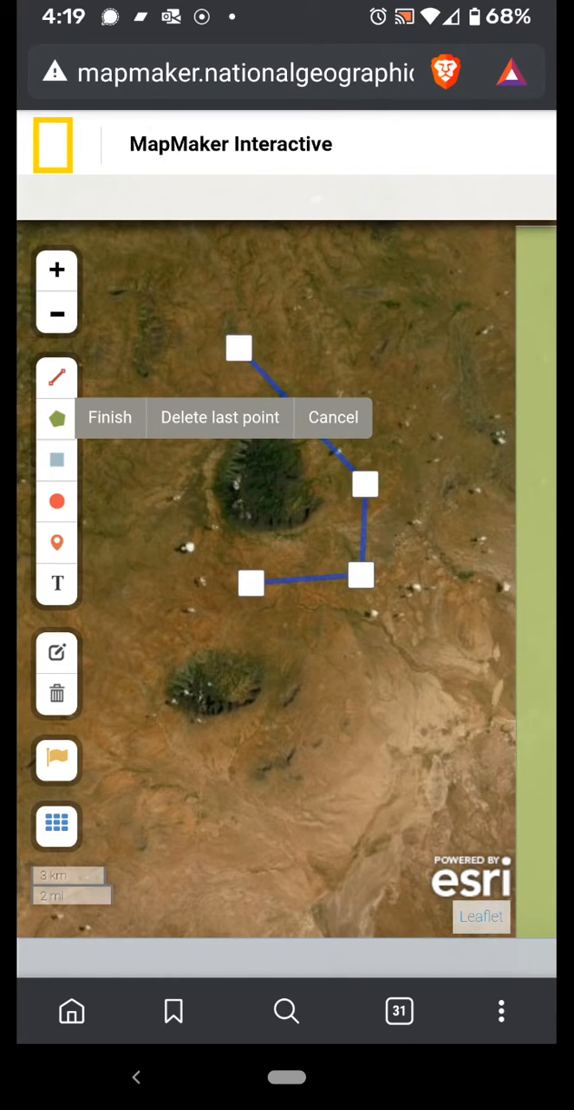
click(110, 416)
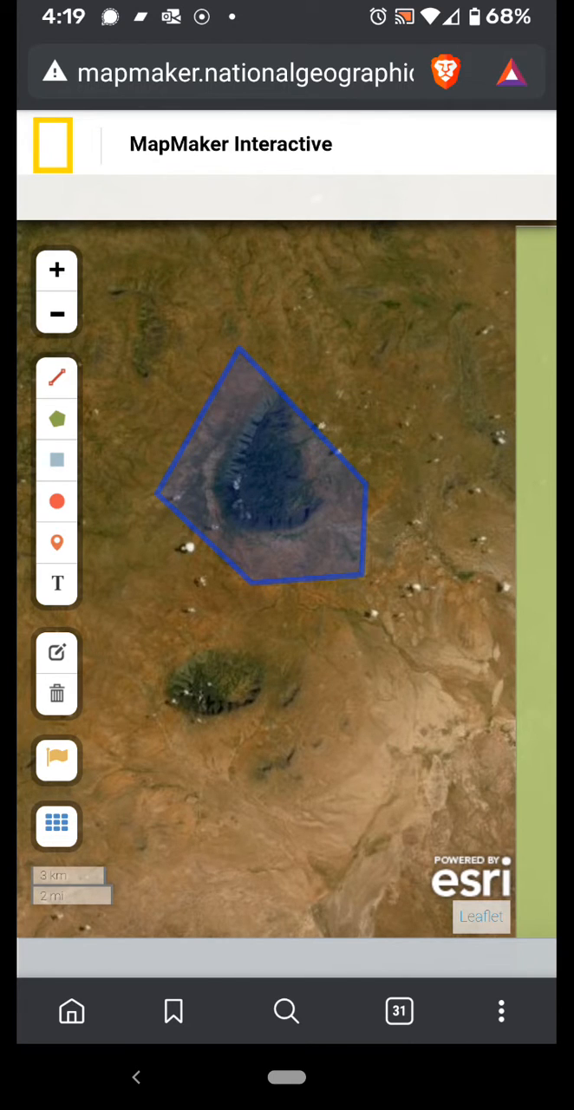
click(55, 543)
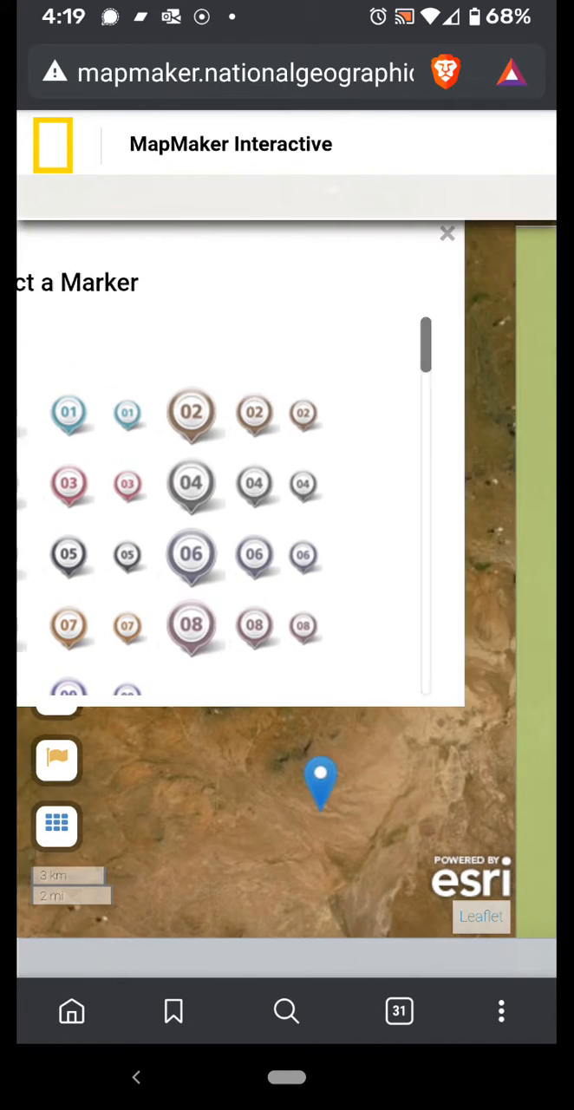
Step: Dismiss the Select a Marker panel, keeping the blue pin south of the landform
click(447, 233)
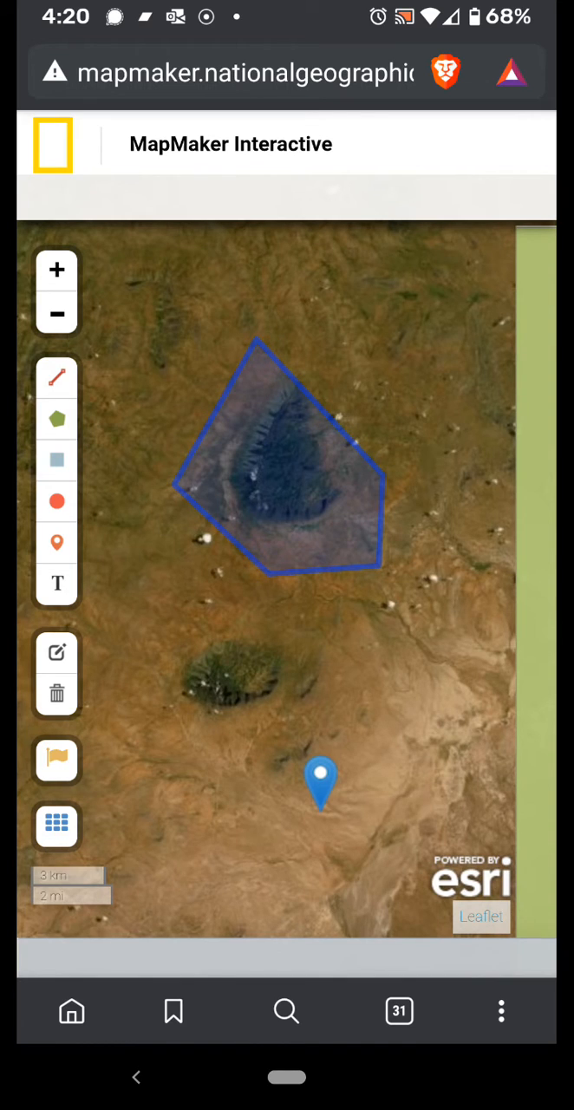
Step: Browse Legend and Layers in the side menu, then set the base map to NatGeo
click(56, 825)
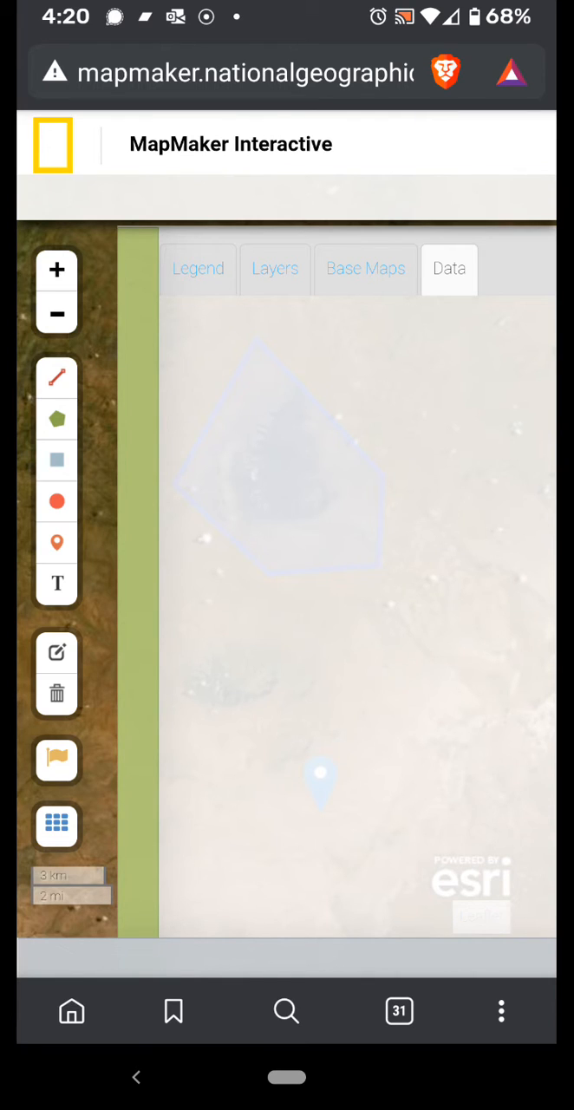
click(198, 267)
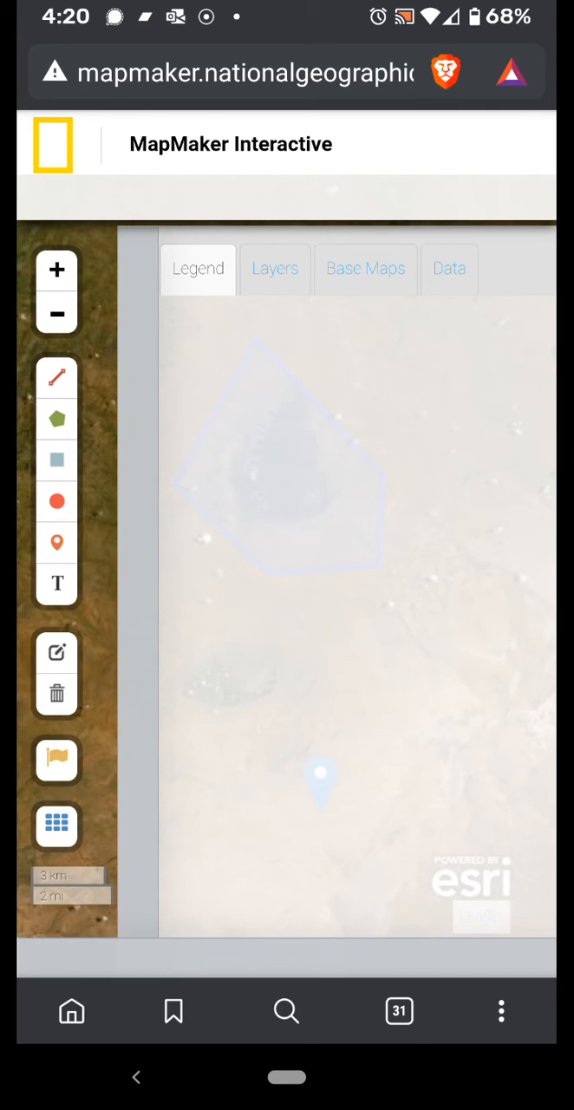
click(274, 267)
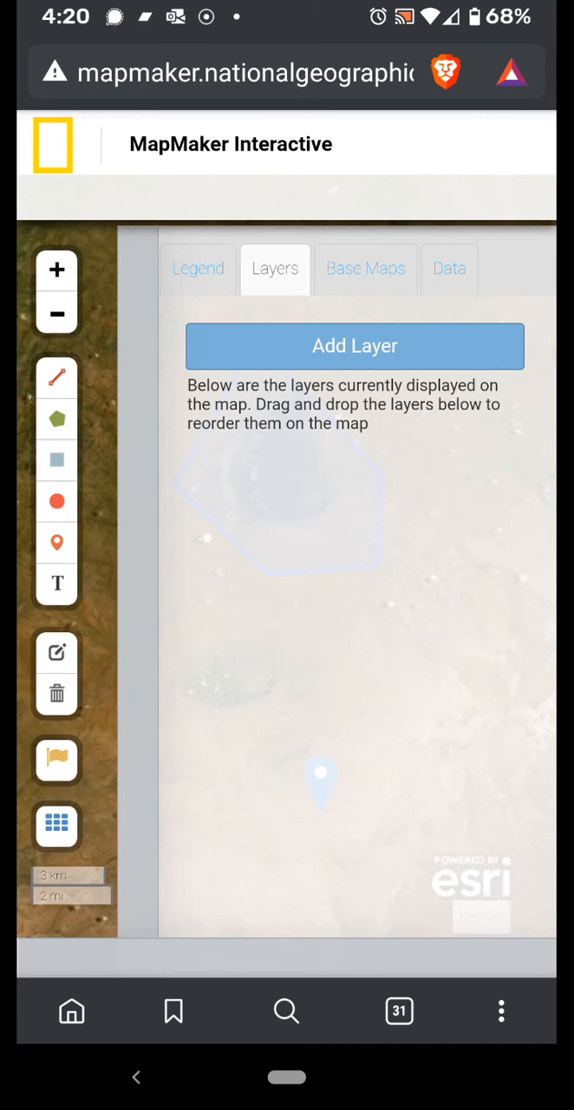
click(365, 267)
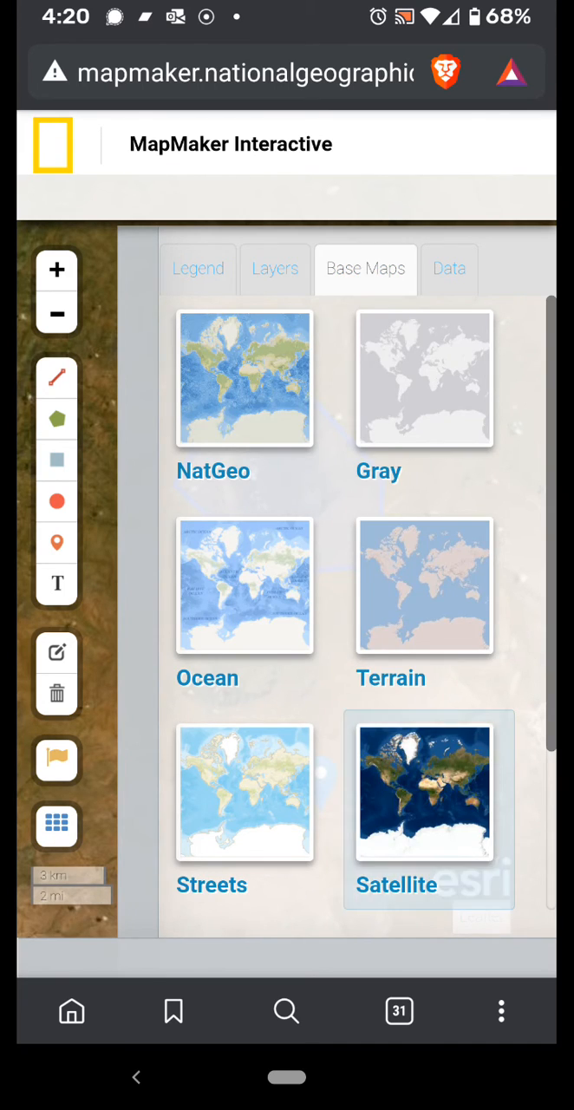
click(245, 398)
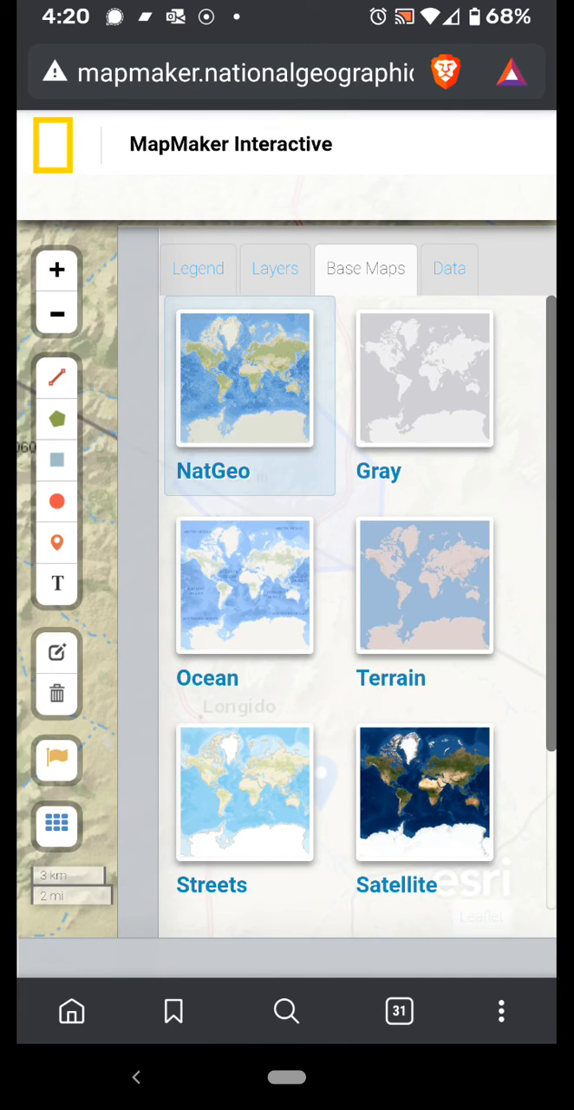